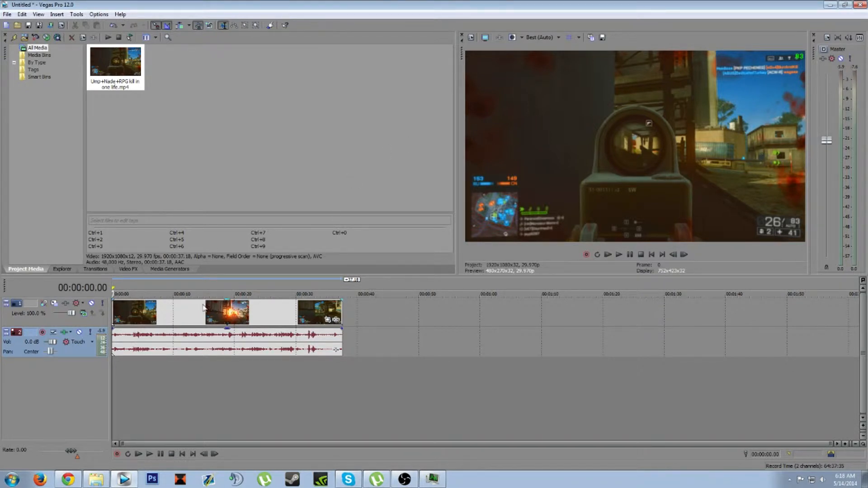
{"action": "mouse_move", "coordinate": [560, 131]}
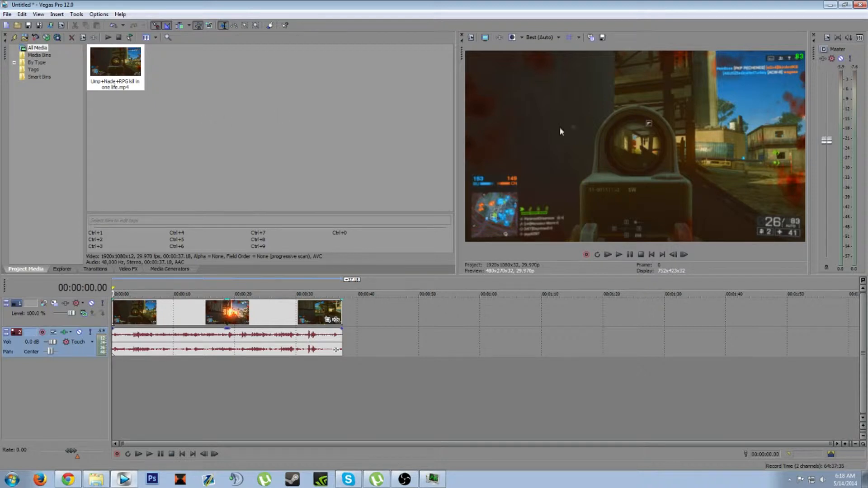
{"action": "mouse_move", "coordinate": [463, 43]}
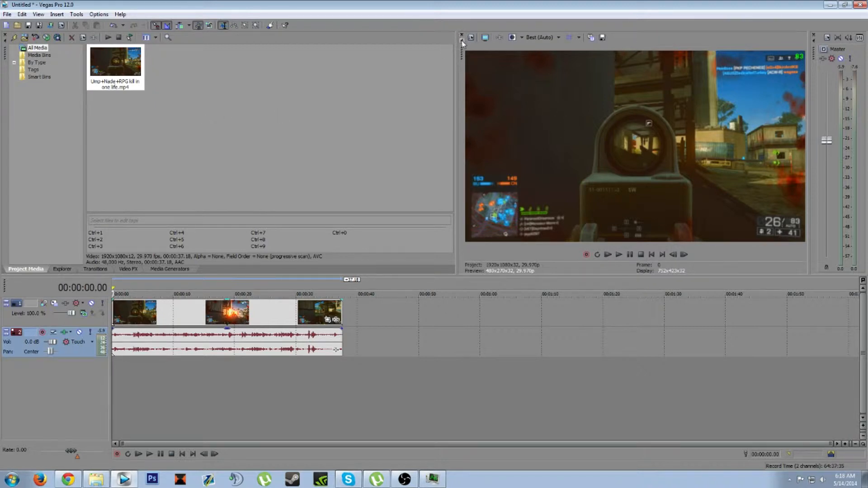
{"action": "mouse_move", "coordinate": [797, 171]}
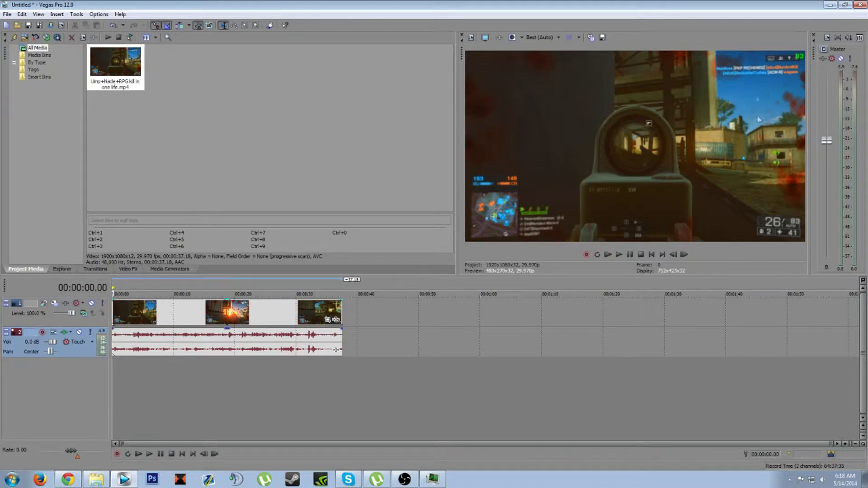
{"action": "mouse_move", "coordinate": [550, 227]}
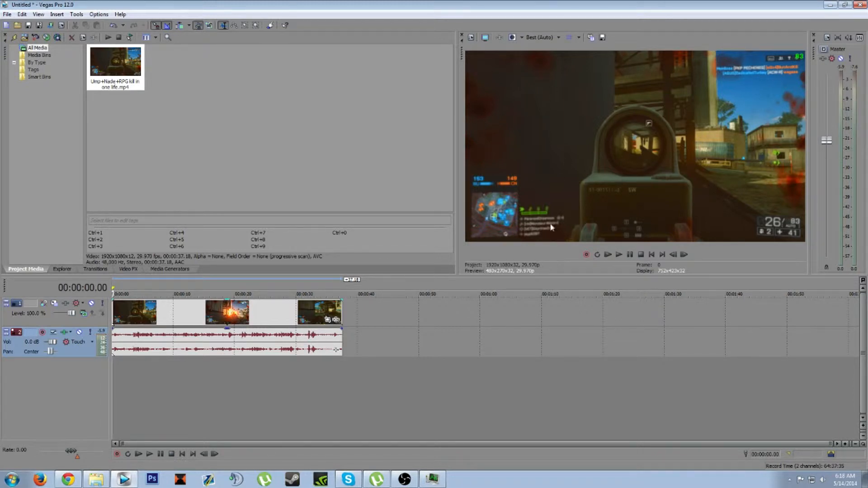
{"action": "mouse_move", "coordinate": [269, 284]}
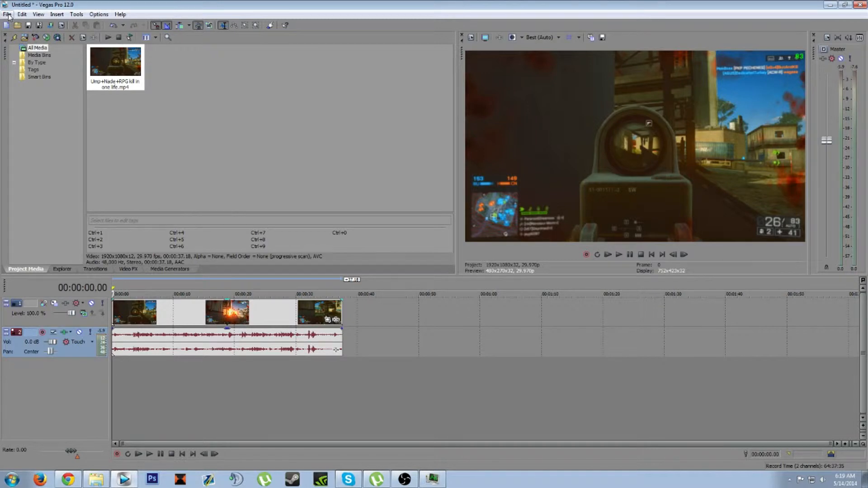
From File > Render As, select the Sony AVC/MVC 'Render Settings GPU Accel 4.0' template.
{"action": "left_click", "coordinate": [7, 14]}
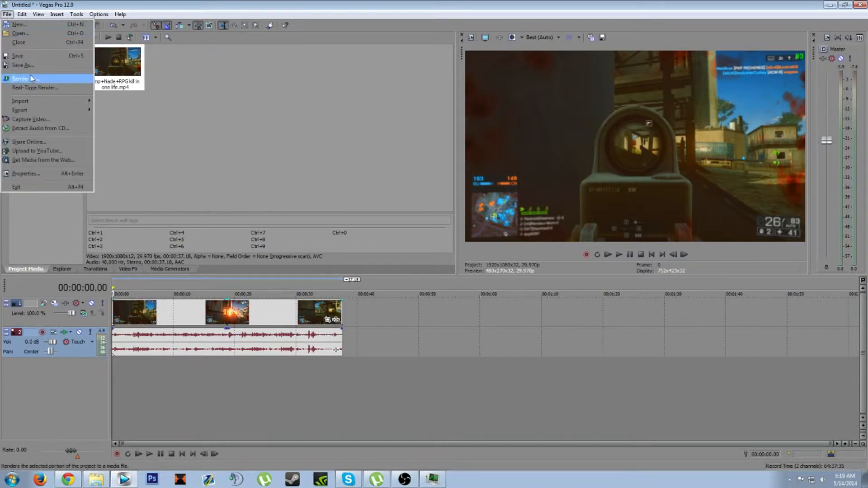
{"action": "left_click", "coordinate": [20, 79]}
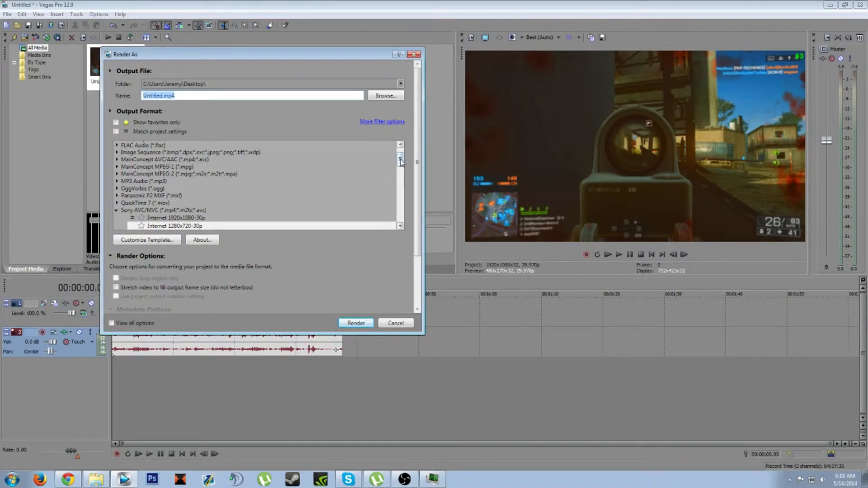
{"action": "scroll", "scroll_direction": "down", "scroll_amount": 3}
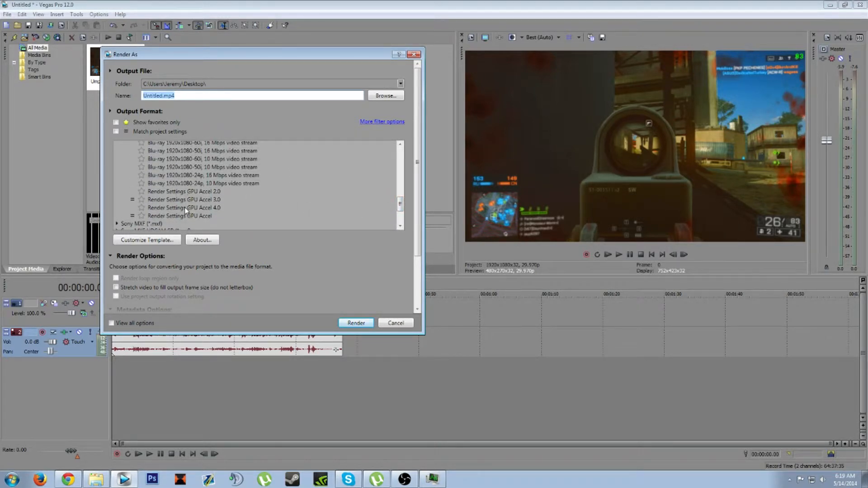
{"action": "left_click", "coordinate": [183, 208]}
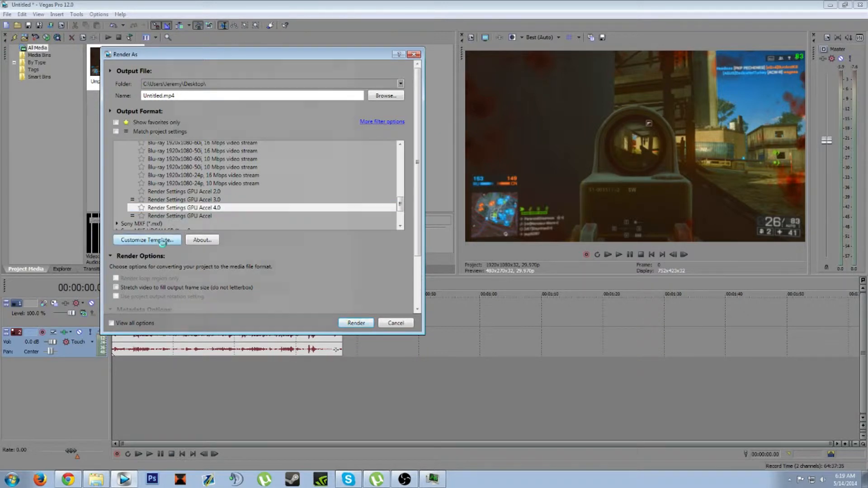
Review GPU Accel 4.0 template settings, cancel unchanged, and switch to GPU Accel 3.0.
{"action": "left_click", "coordinate": [146, 240]}
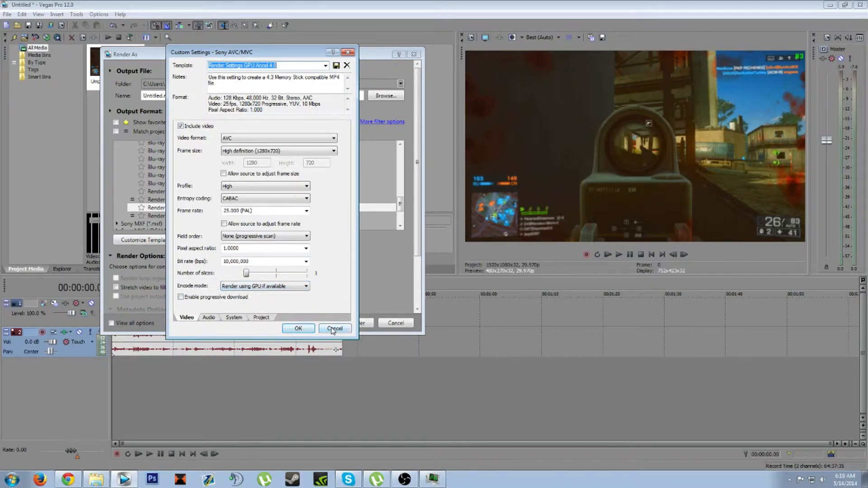
{"action": "left_click", "coordinate": [334, 323]}
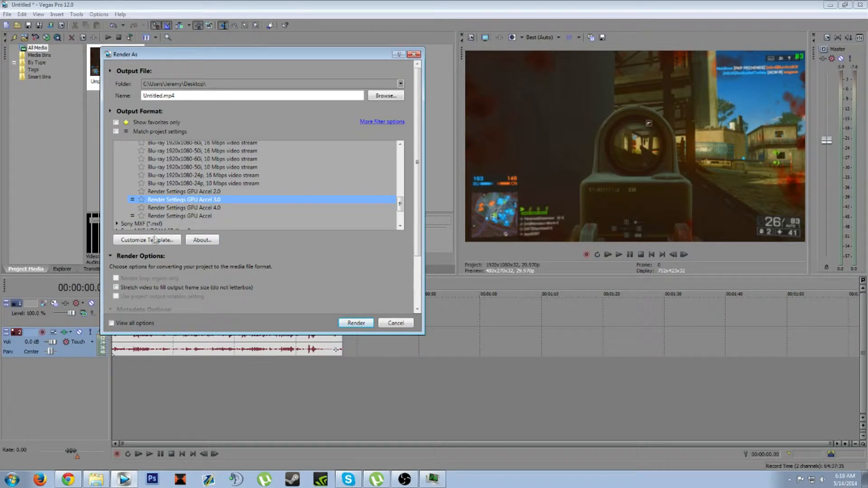
{"action": "left_click", "coordinate": [146, 239]}
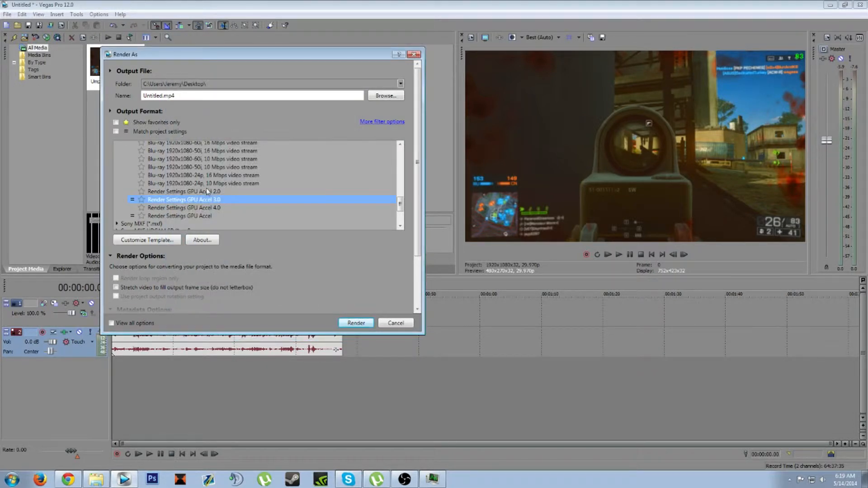
Review GPU Accel 2.0 and 3.0 template settings, cancel, then select GPU Accel 2.0.
{"action": "left_click", "coordinate": [146, 239]}
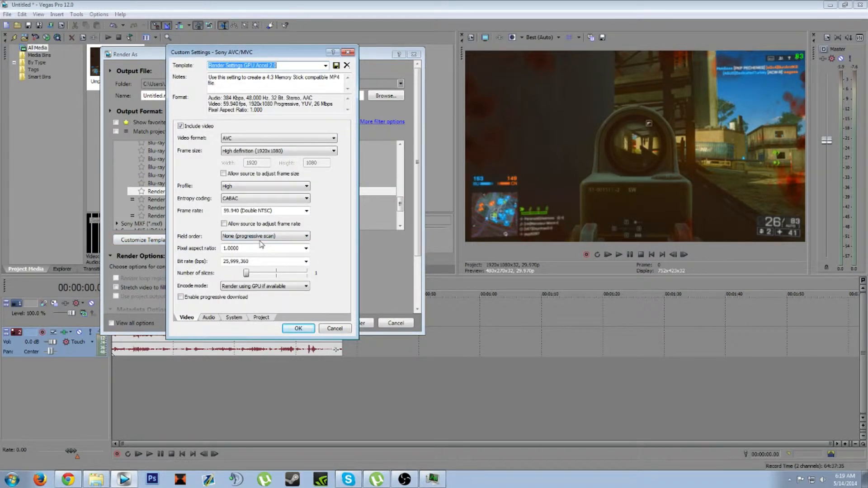
{"action": "mouse_move", "coordinate": [327, 239]}
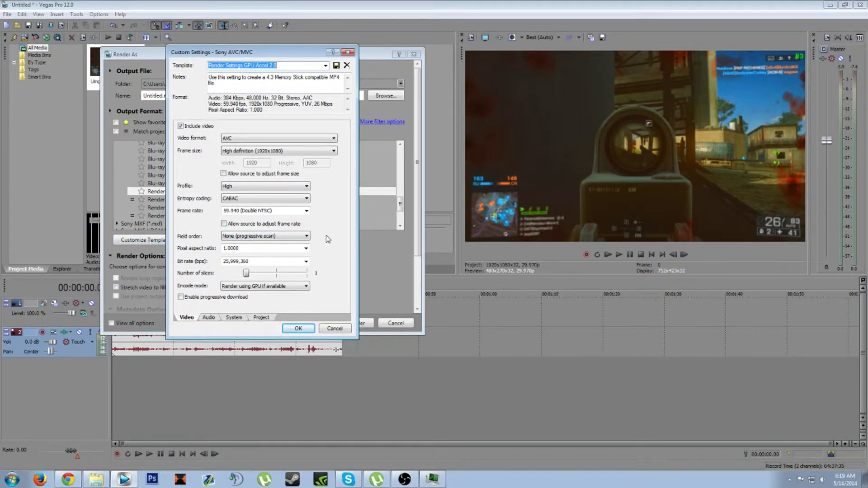
{"action": "mouse_move", "coordinate": [520, 130]}
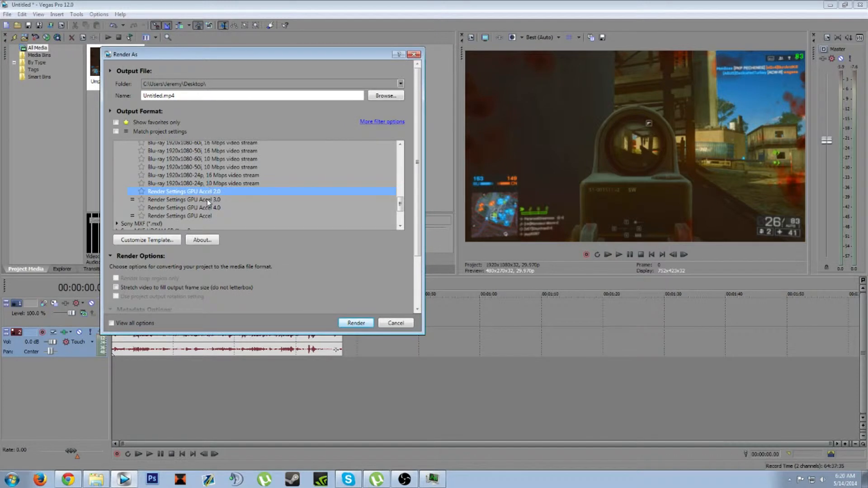
{"action": "left_click", "coordinate": [146, 239]}
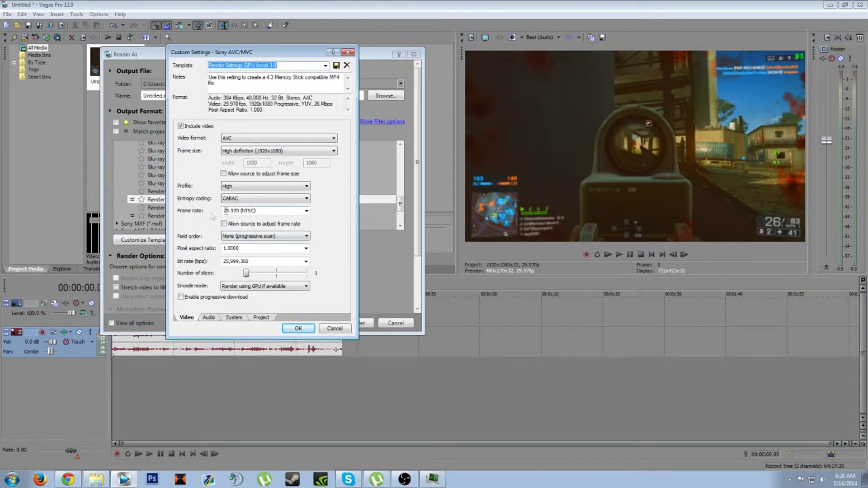
{"action": "left_click", "coordinate": [335, 328]}
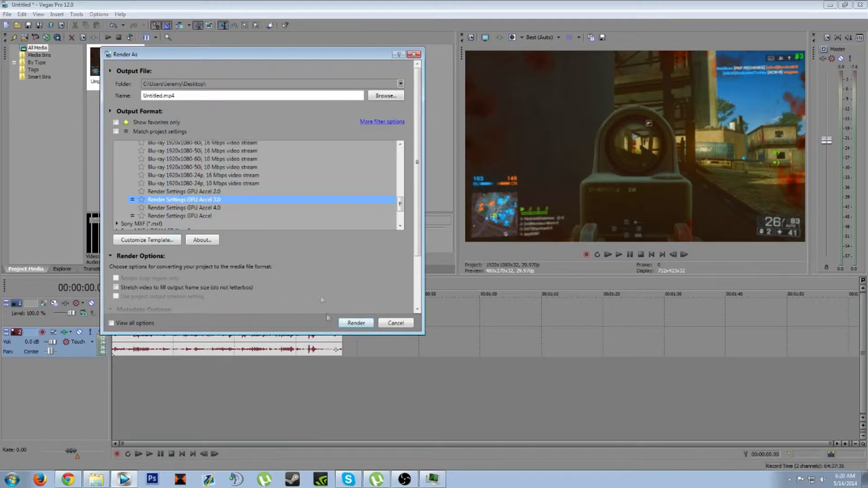
{"action": "left_click", "coordinate": [184, 190]}
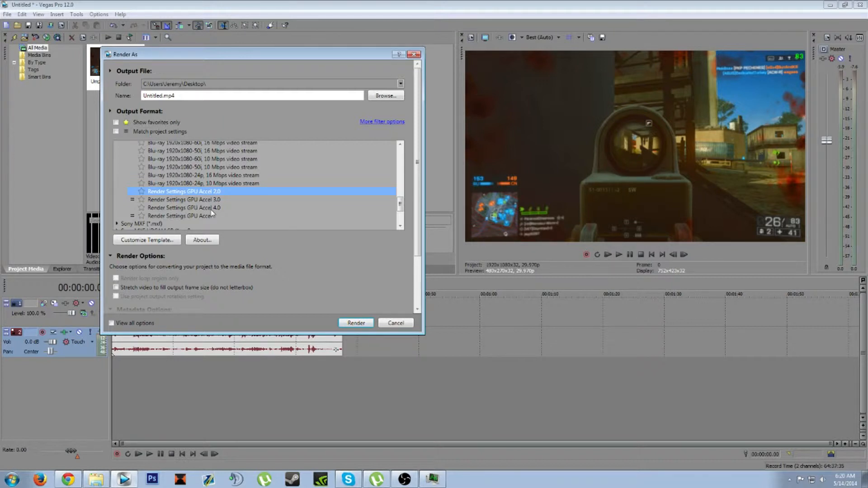
Set the GPU Accel 4.0 template's frame rate to 29.970 (NTSC) and confirm.
{"action": "left_click", "coordinate": [146, 240]}
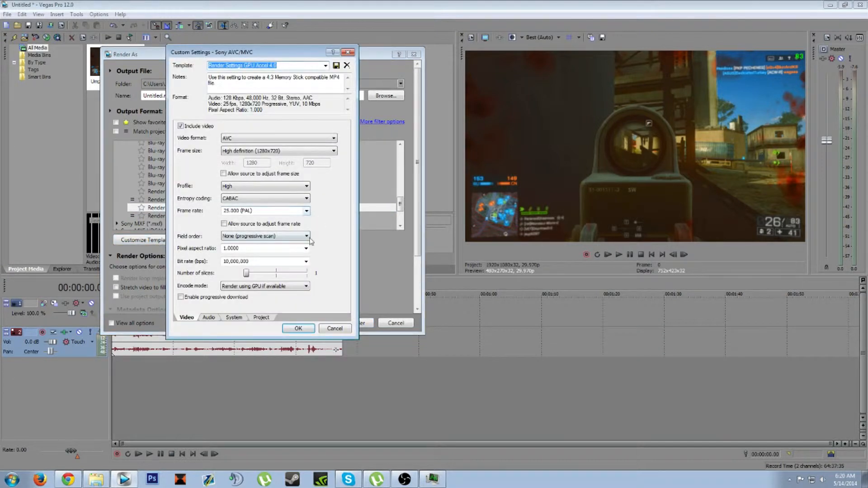
{"action": "left_click", "coordinate": [306, 211]}
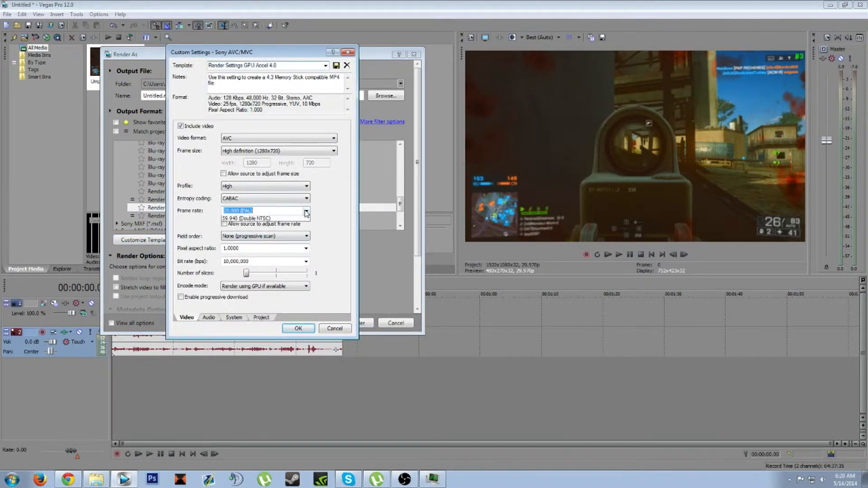
{"action": "left_click", "coordinate": [305, 212]}
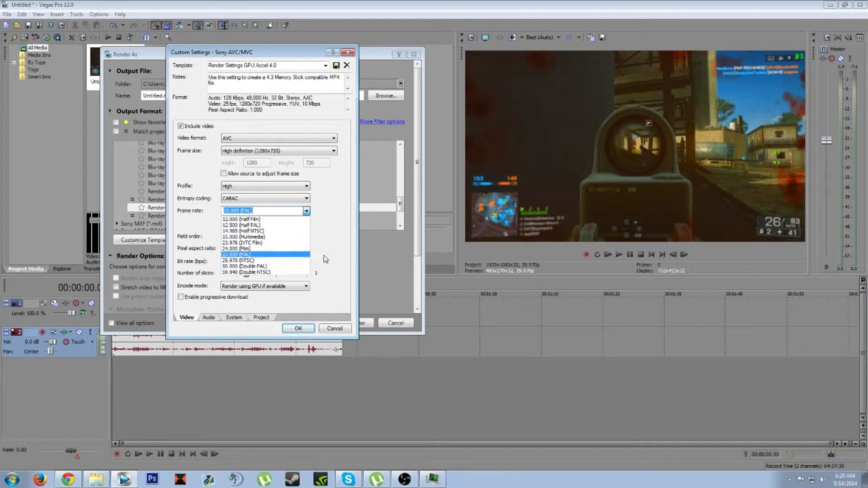
{"action": "left_click", "coordinate": [239, 260]}
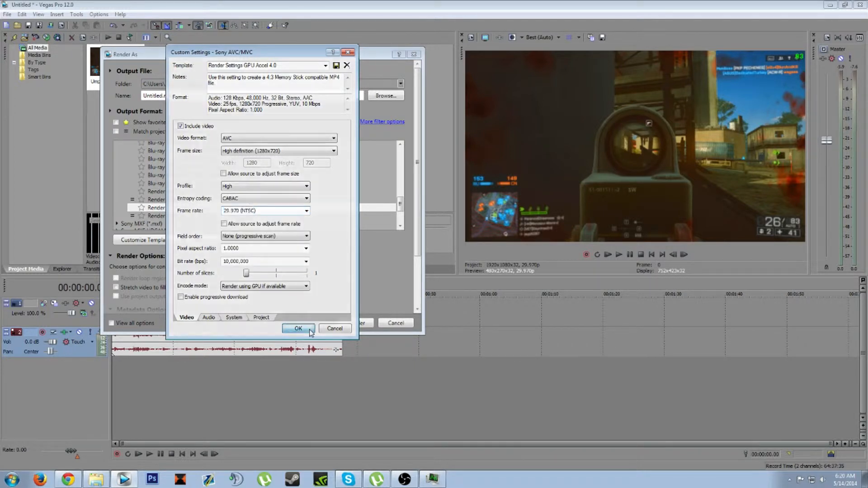
{"action": "left_click", "coordinate": [297, 328]}
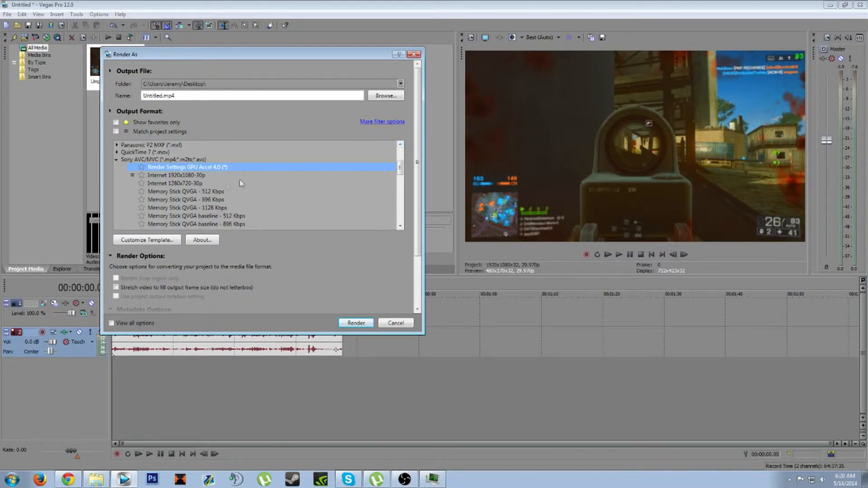
Look at the Internet 1920x1080-30p preset, then select GPU Accel 3.0.
{"action": "left_click", "coordinate": [176, 174]}
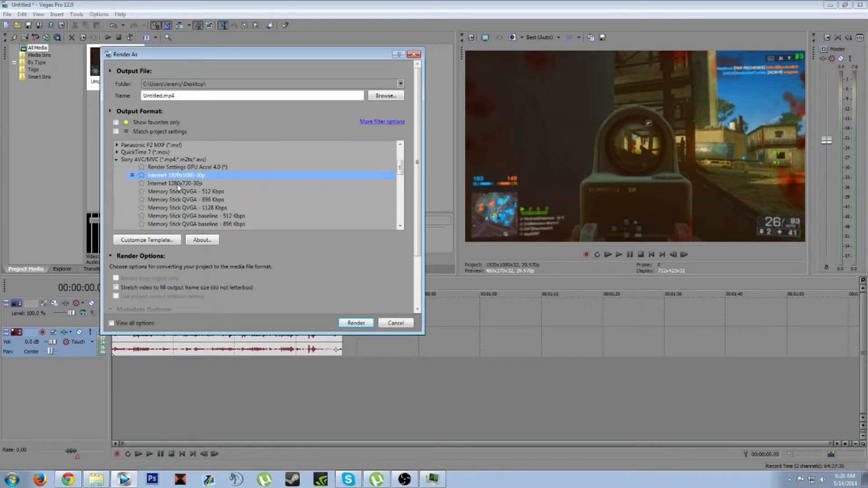
{"action": "left_click", "coordinate": [146, 239]}
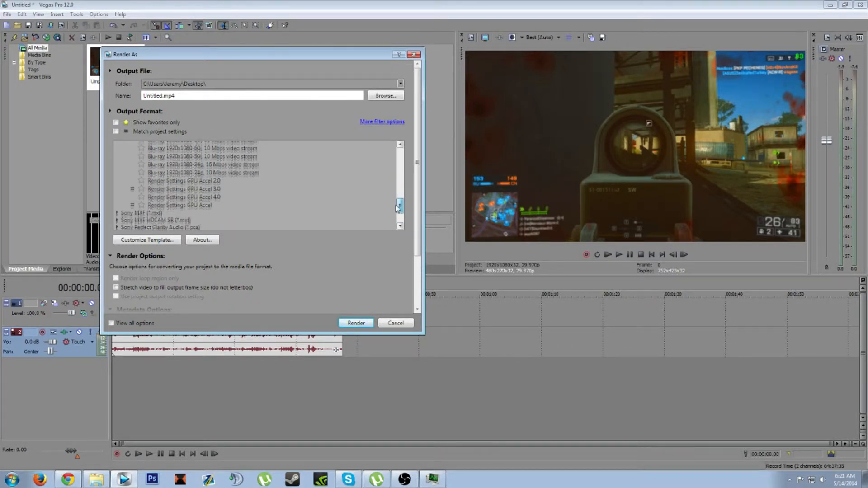
{"action": "left_click", "coordinate": [184, 188]}
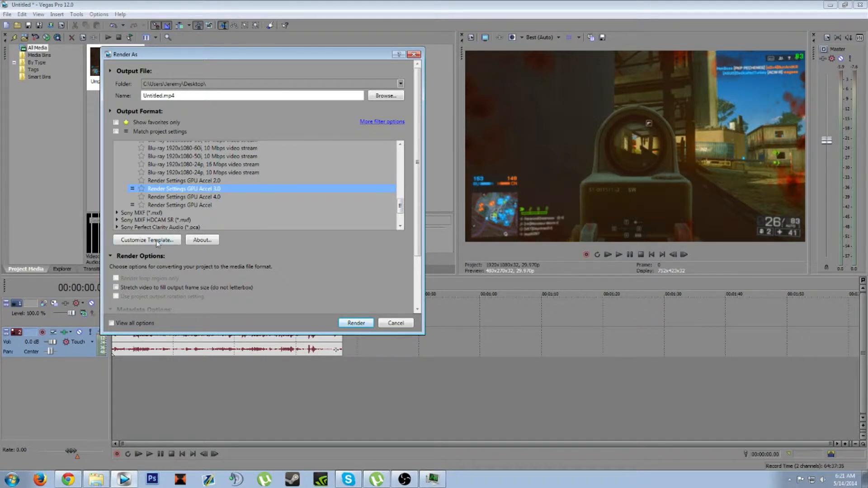
In GPU Accel 3.0 custom settings, keep 29.970 (NTSC) frame rate and check pixel aspect ratio.
{"action": "left_click", "coordinate": [145, 239]}
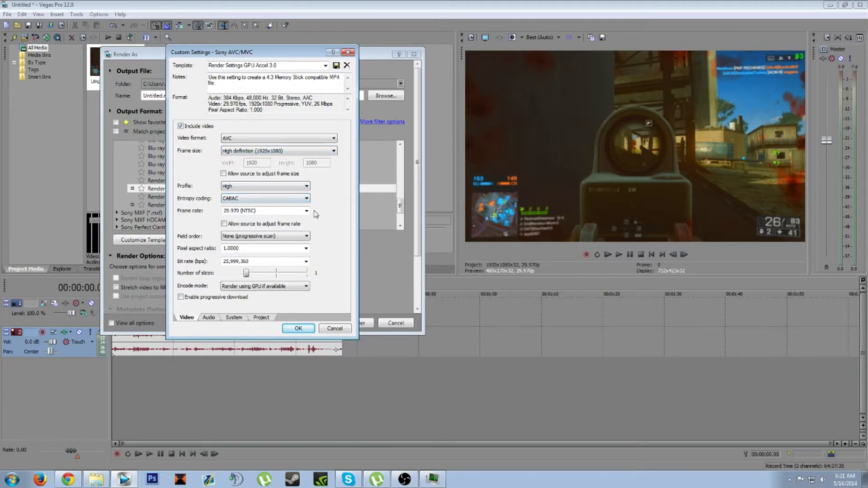
{"action": "left_click", "coordinate": [305, 211]}
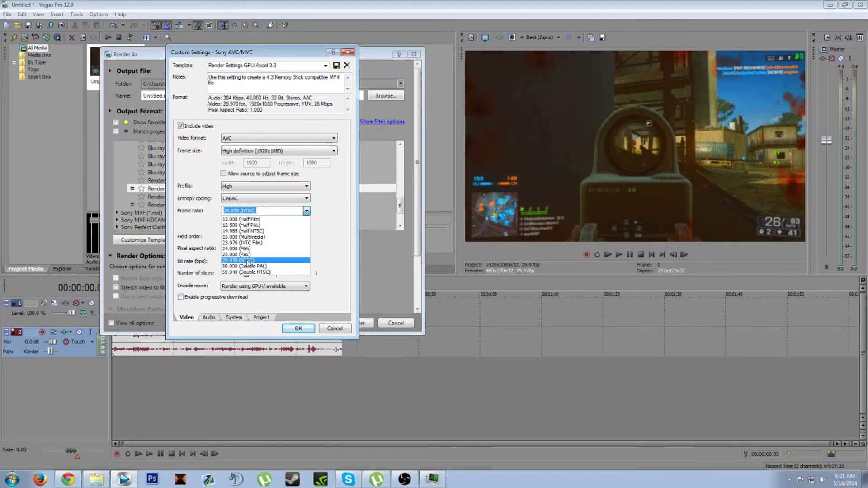
{"action": "left_click", "coordinate": [239, 260]}
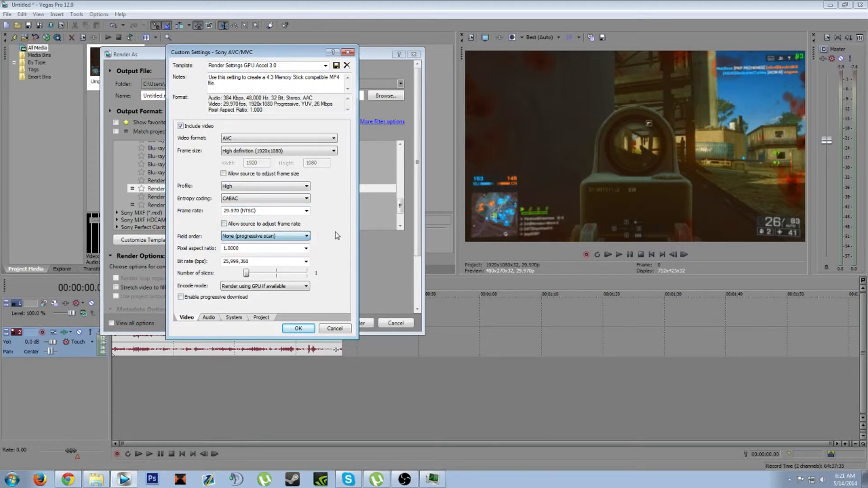
{"action": "left_click", "coordinate": [260, 247]}
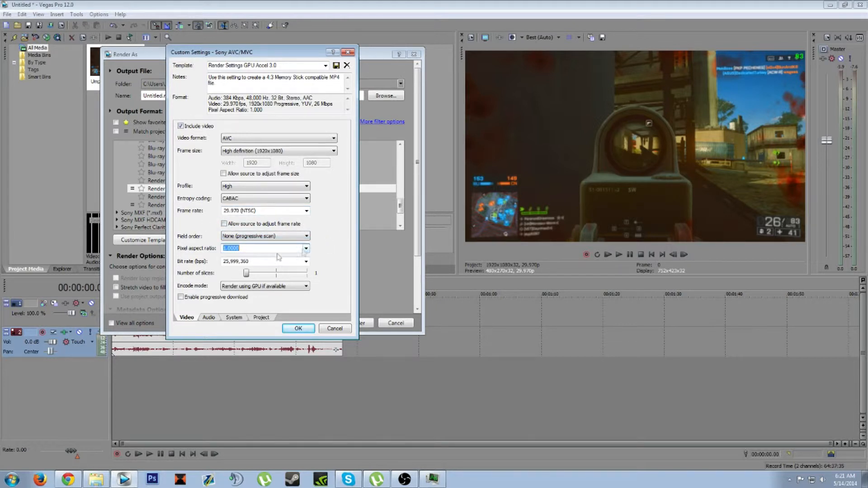
{"action": "left_click", "coordinate": [260, 261]}
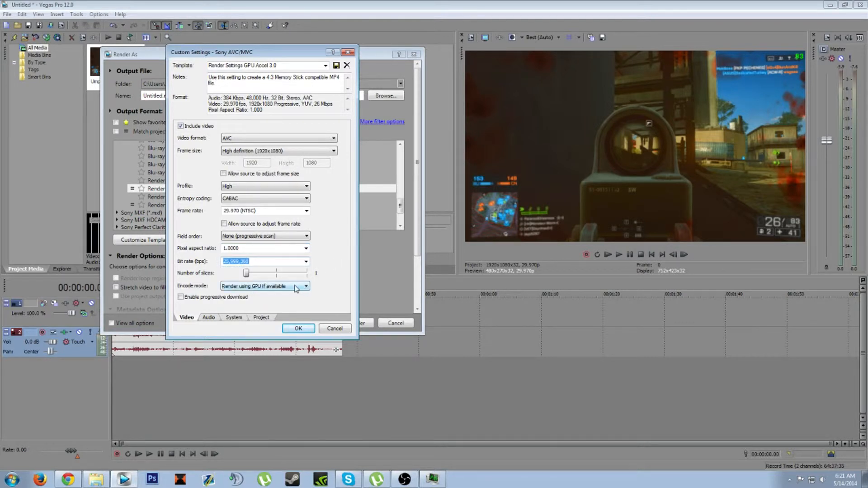
{"action": "left_click", "coordinate": [305, 285]}
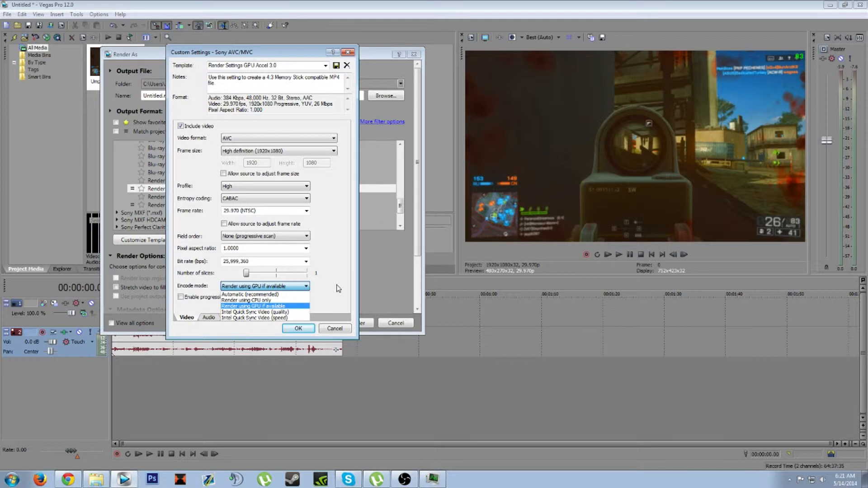
{"action": "mouse_move", "coordinate": [280, 308]}
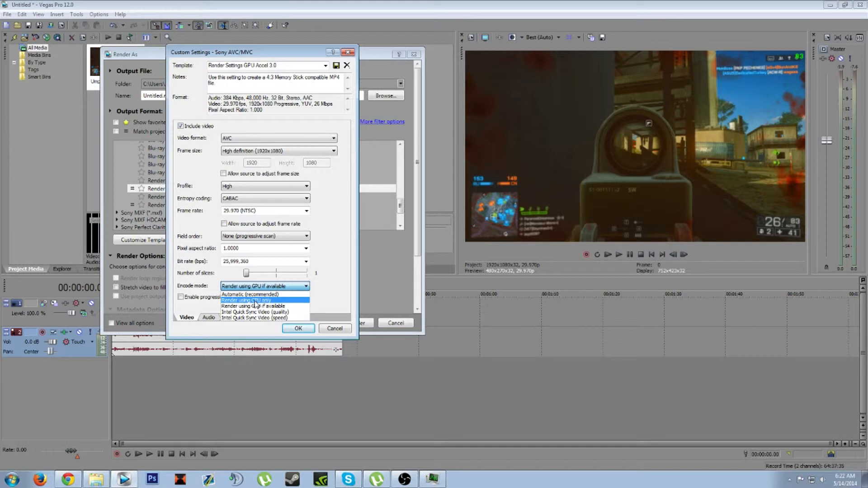
{"action": "mouse_move", "coordinate": [257, 306]}
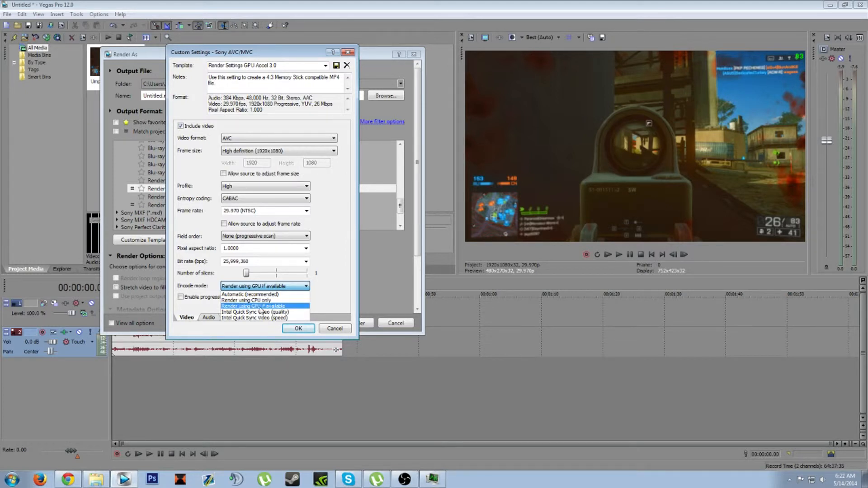
{"action": "left_click", "coordinate": [264, 306]}
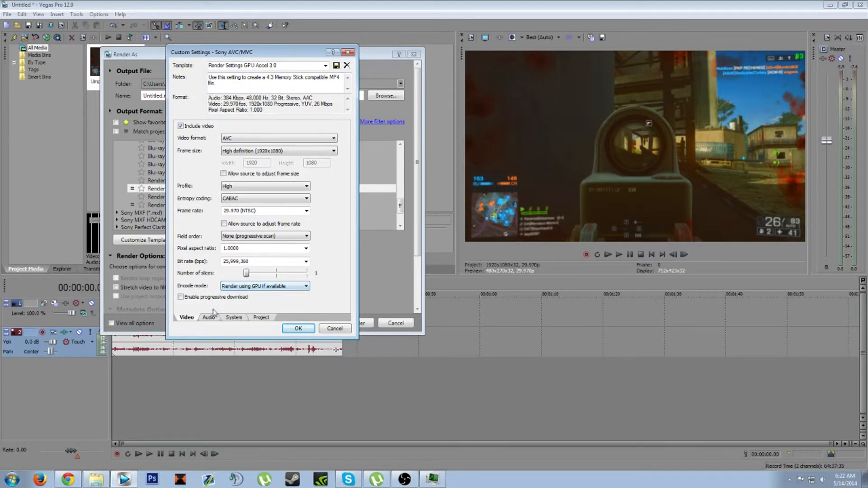
Set template audio to 5.1 Surround, keeping 384,000 bit rate, then view System settings.
{"action": "left_click", "coordinate": [208, 317]}
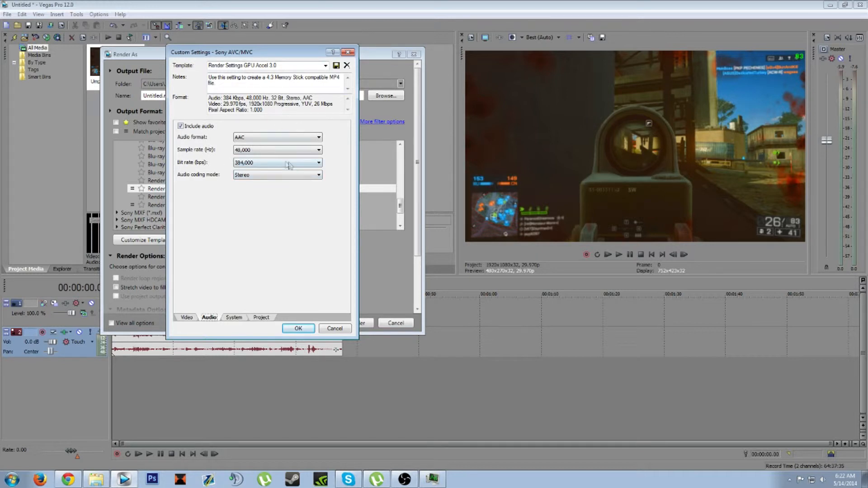
{"action": "left_click", "coordinate": [319, 150]}
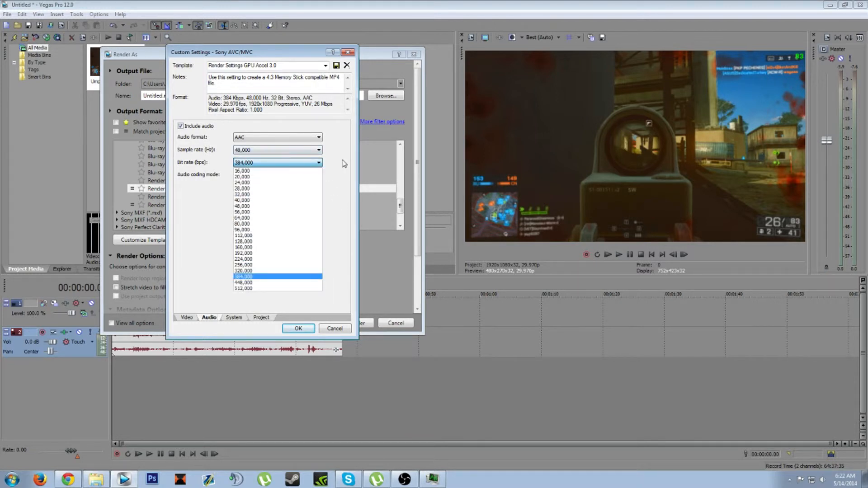
{"action": "left_click", "coordinate": [243, 276]}
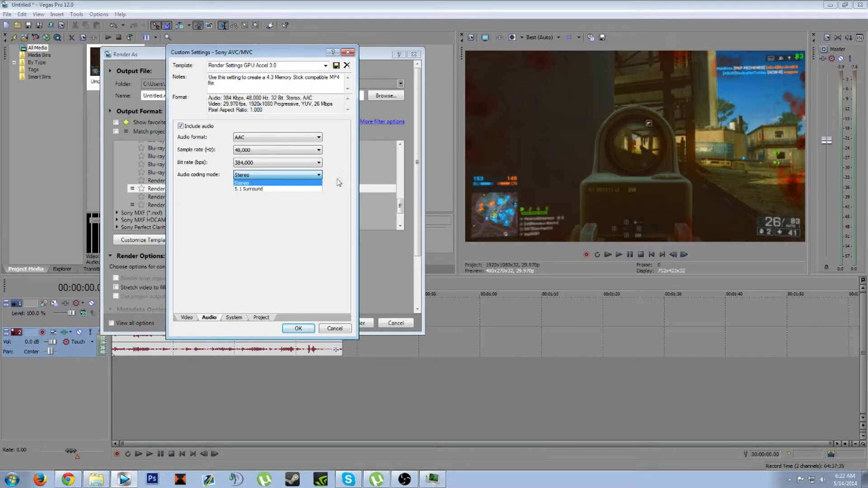
{"action": "left_click", "coordinate": [248, 189]}
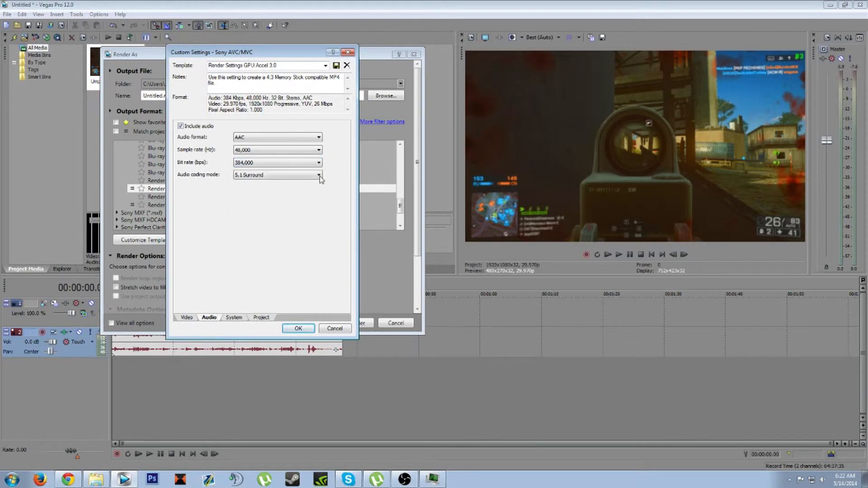
{"action": "left_click", "coordinate": [234, 317]}
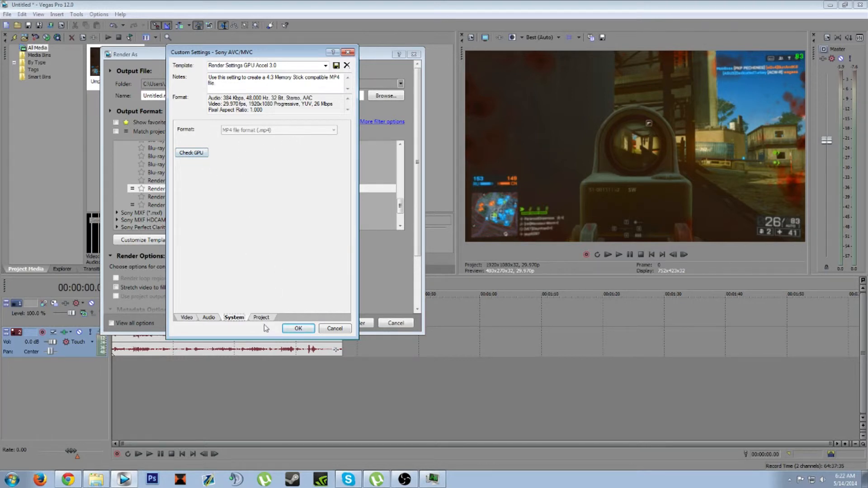
Apply the custom template, dismiss the mismatch warning, and reopen GPU Accel 3.0's settings.
{"action": "left_click", "coordinate": [260, 318]}
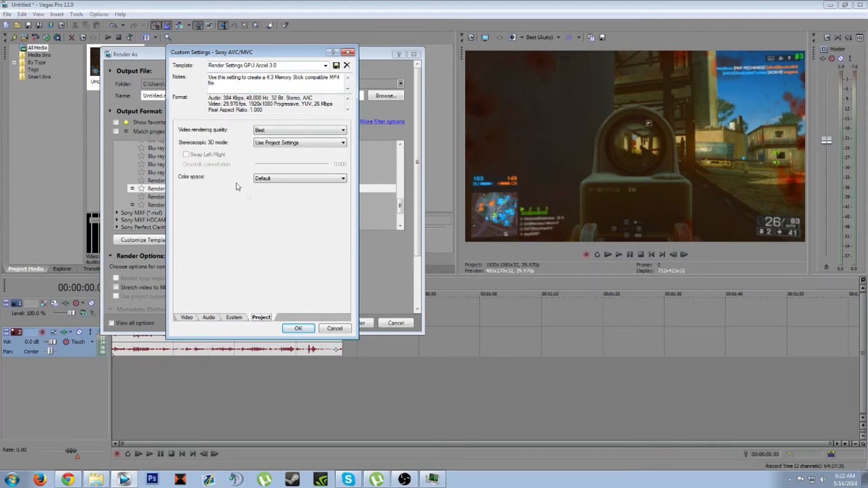
{"action": "left_click", "coordinate": [187, 318]}
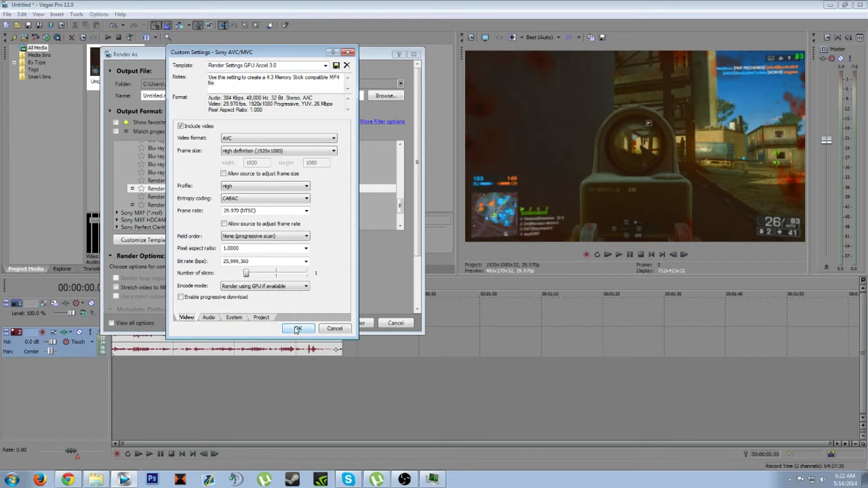
{"action": "left_click", "coordinate": [298, 328]}
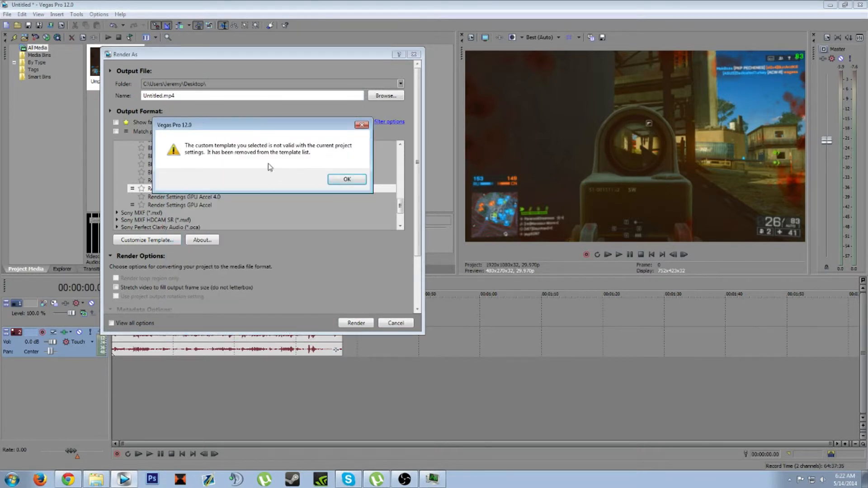
{"action": "left_click", "coordinate": [347, 179]}
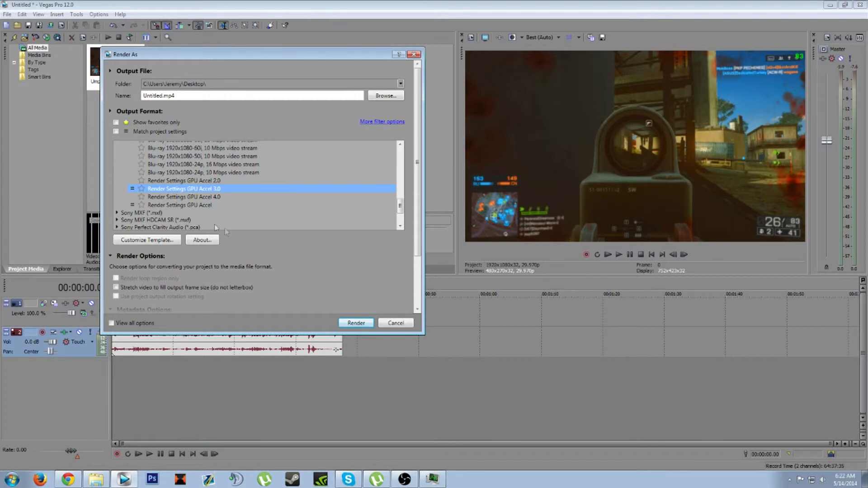
{"action": "left_click", "coordinate": [146, 240]}
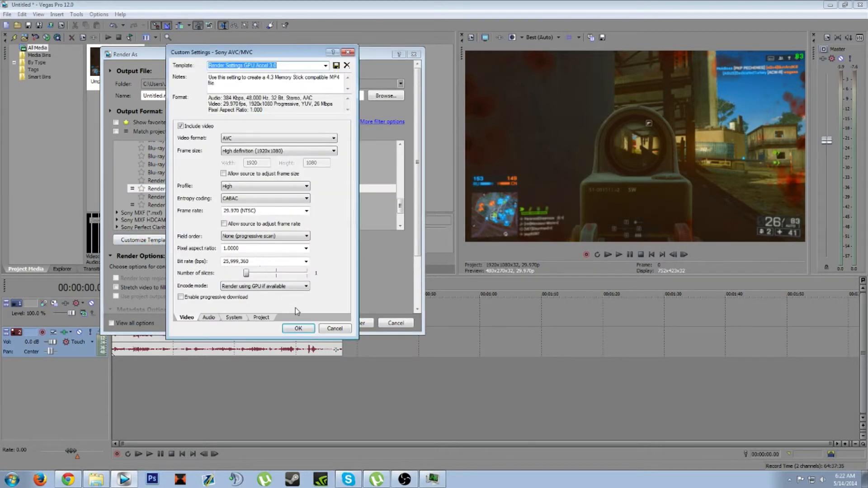
{"action": "left_click", "coordinate": [208, 317]}
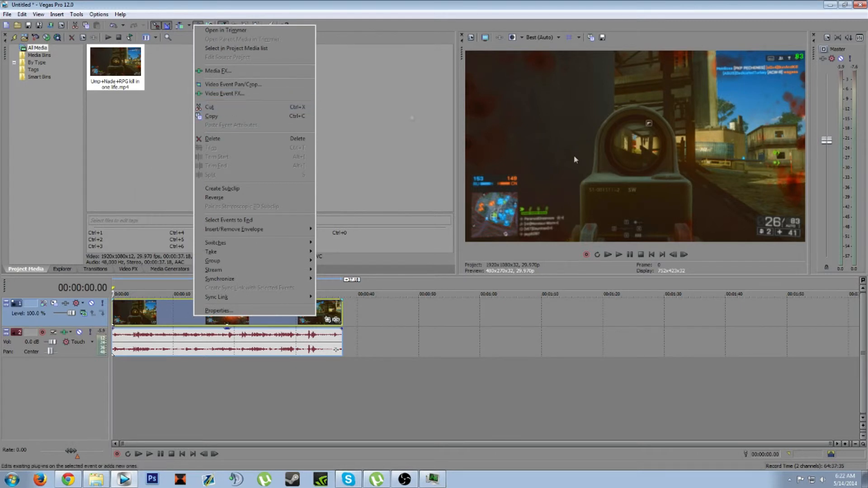
{"action": "mouse_move", "coordinate": [736, 166]}
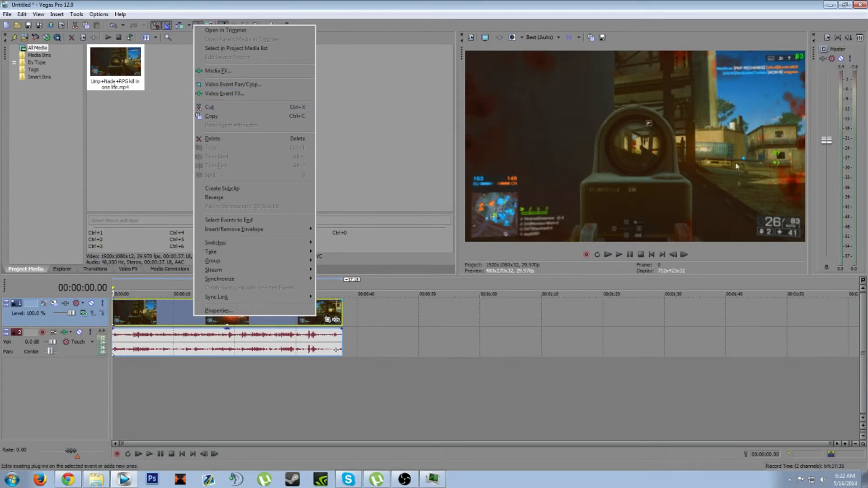
{"action": "mouse_move", "coordinate": [225, 94]}
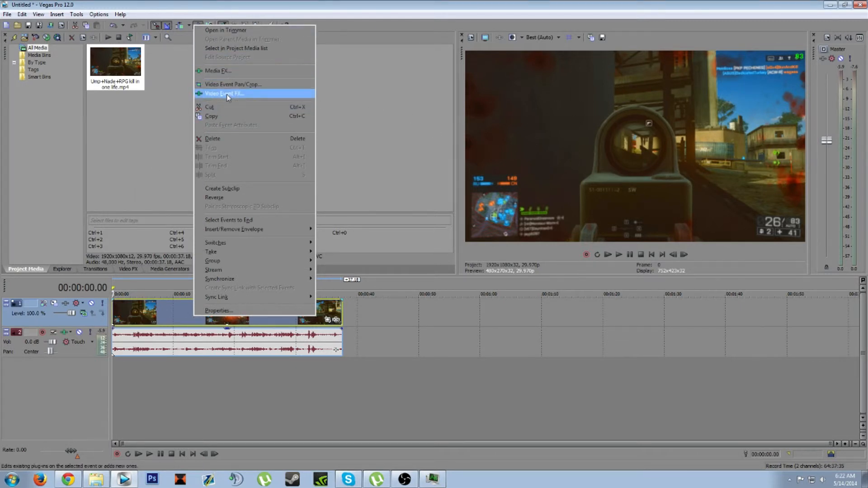
{"action": "mouse_move", "coordinate": [203, 100]}
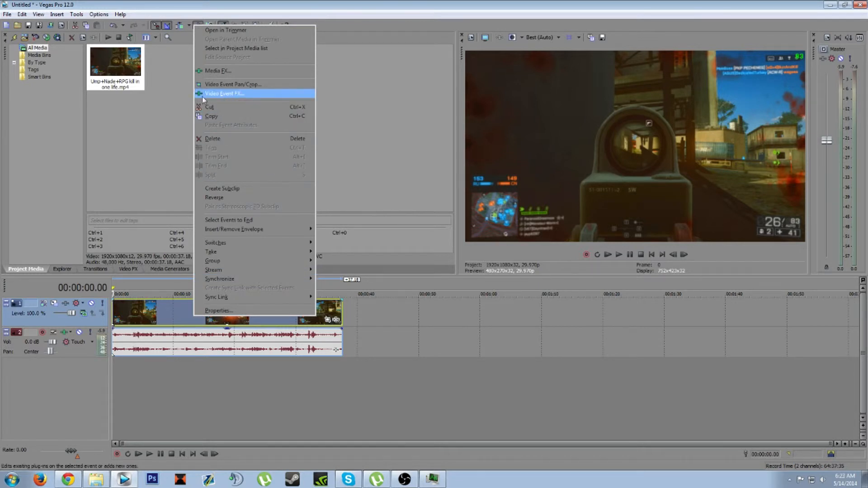
Add Sony Color Corrector to the gameplay clip's Video Event FX chain and confirm.
{"action": "left_click", "coordinate": [224, 93]}
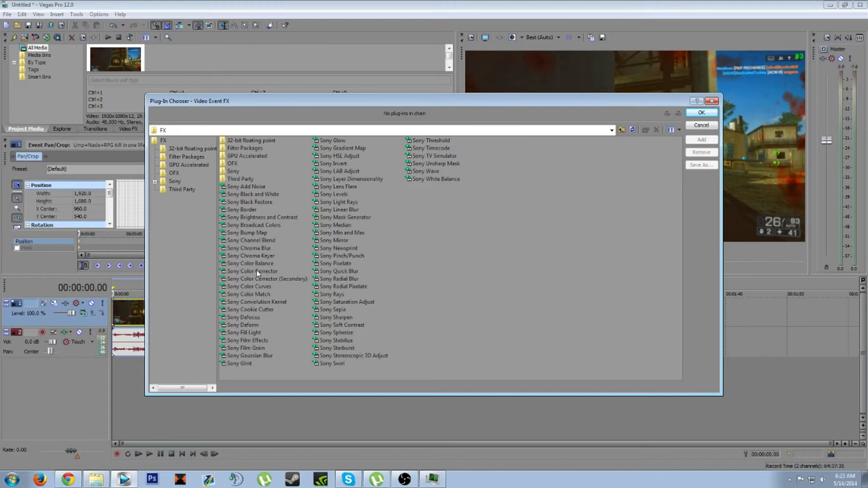
{"action": "left_click", "coordinate": [252, 271]}
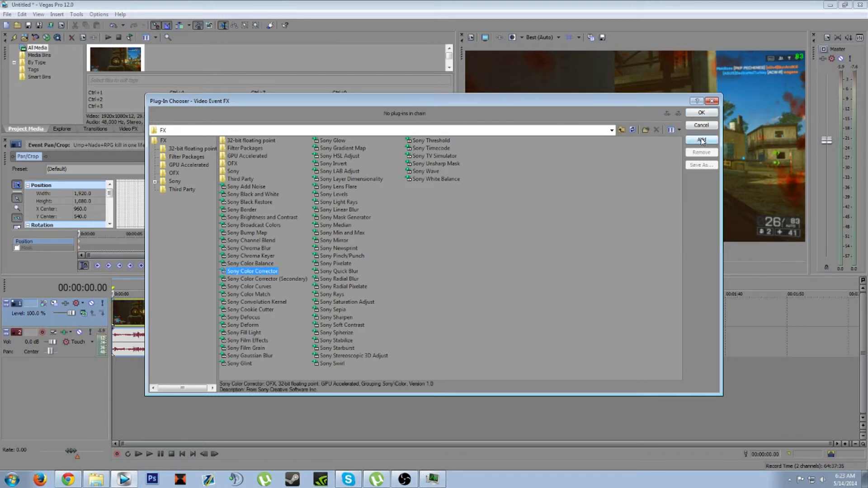
{"action": "left_click", "coordinate": [701, 139]}
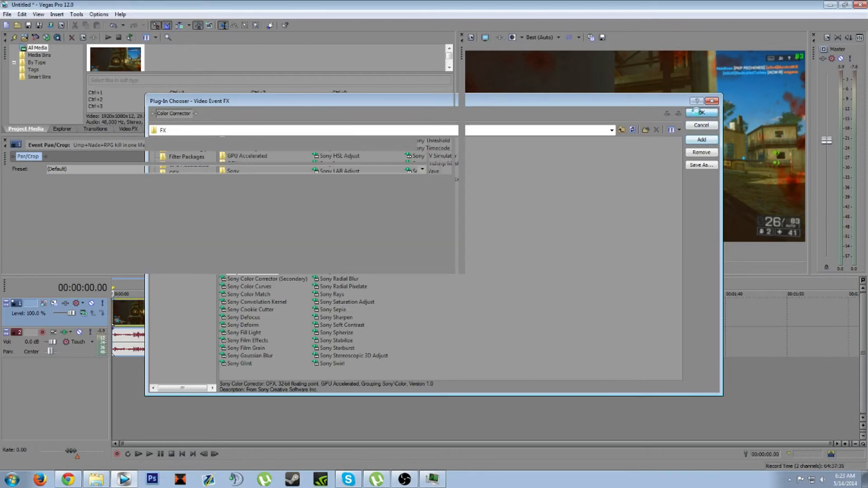
{"action": "left_click", "coordinate": [700, 113]}
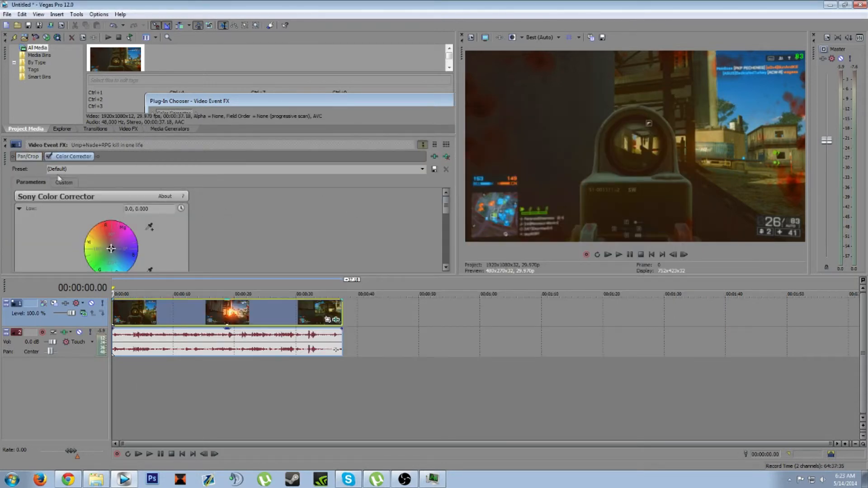
Open the Color Corrector's Custom controls and scroll through the Low, Mid, High wheels.
{"action": "left_click", "coordinate": [64, 182]}
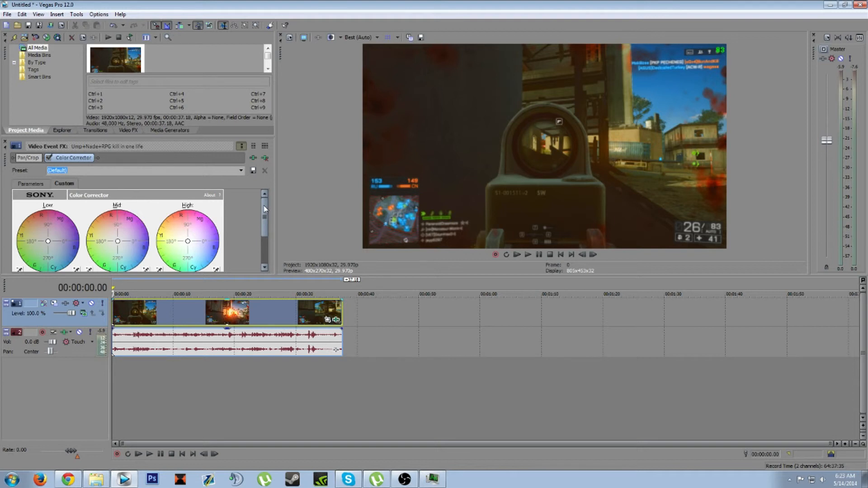
{"action": "scroll", "scroll_direction": "down", "scroll_amount": 3}
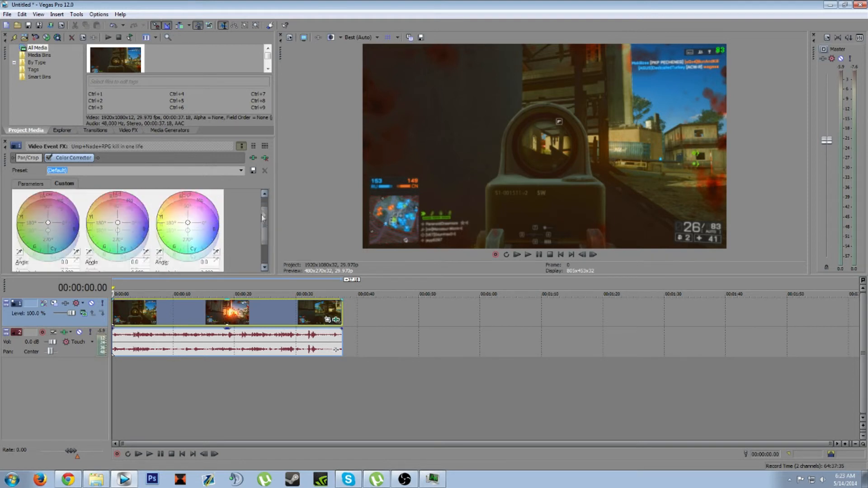
{"action": "scroll", "scroll_direction": "down", "scroll_amount": 3}
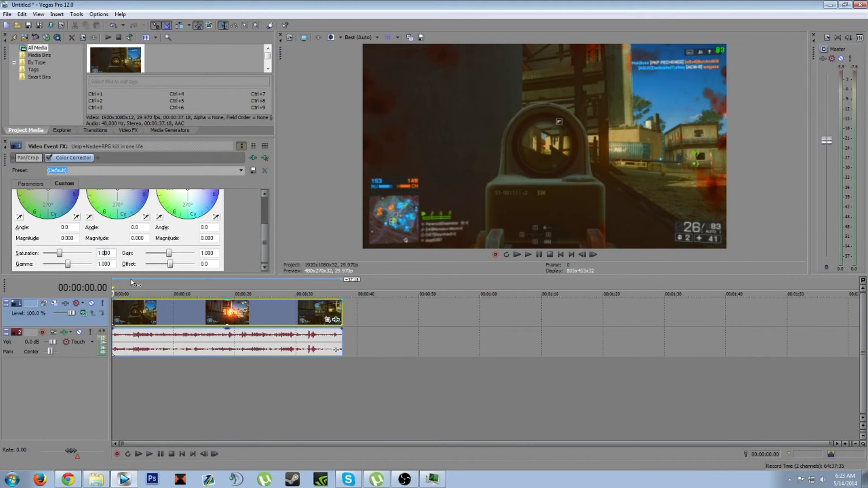
{"action": "mouse_move", "coordinate": [566, 144]}
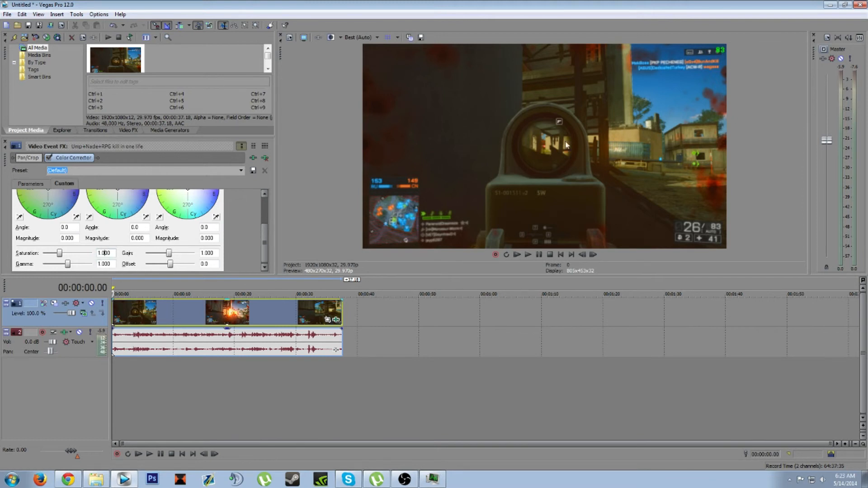
{"action": "mouse_move", "coordinate": [288, 199]}
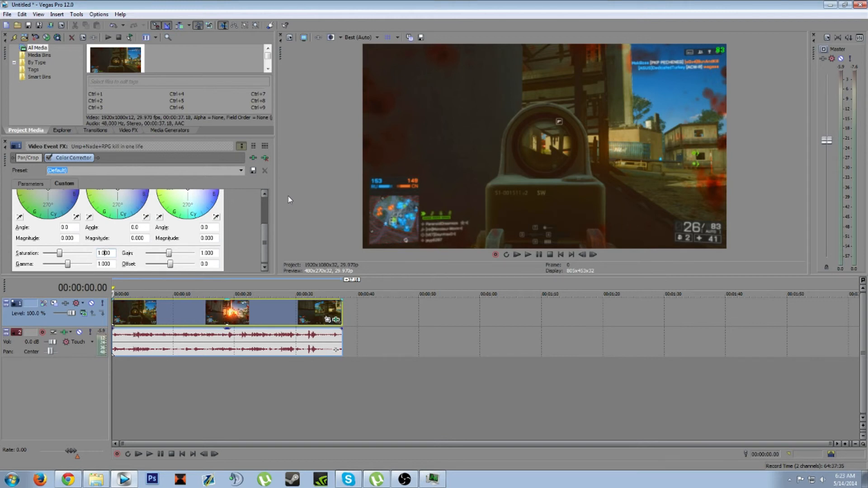
{"action": "left_click_drag", "start_coordinate": [60, 253], "coordinate": [65, 253]}
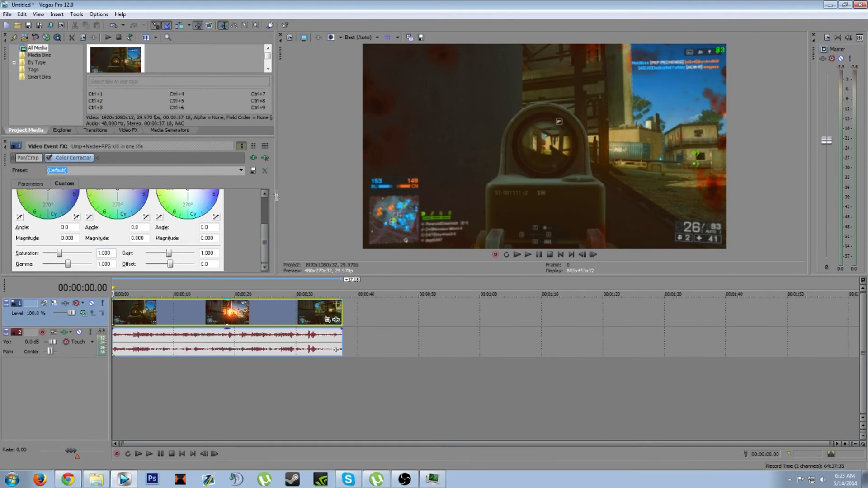
{"action": "mouse_move", "coordinate": [375, 7]}
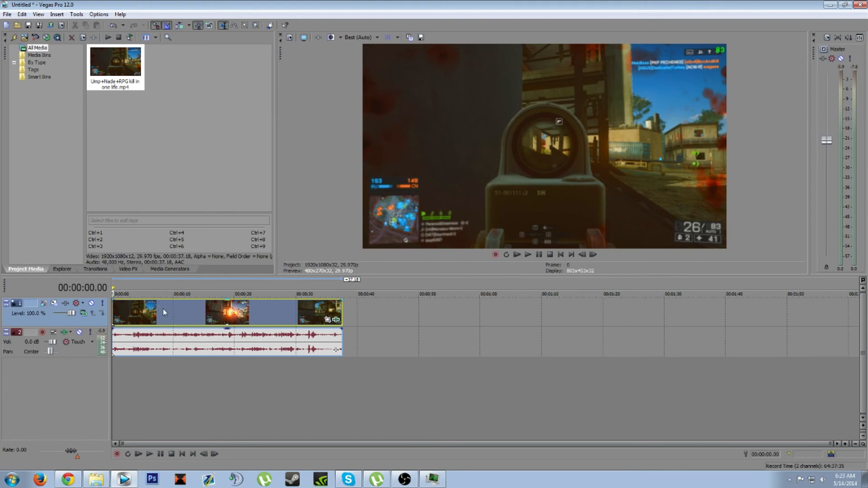
{"action": "mouse_move", "coordinate": [359, 46]}
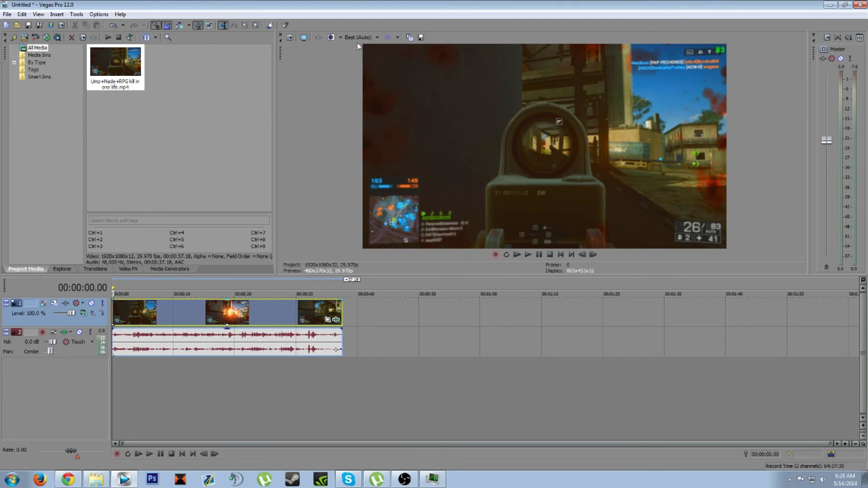